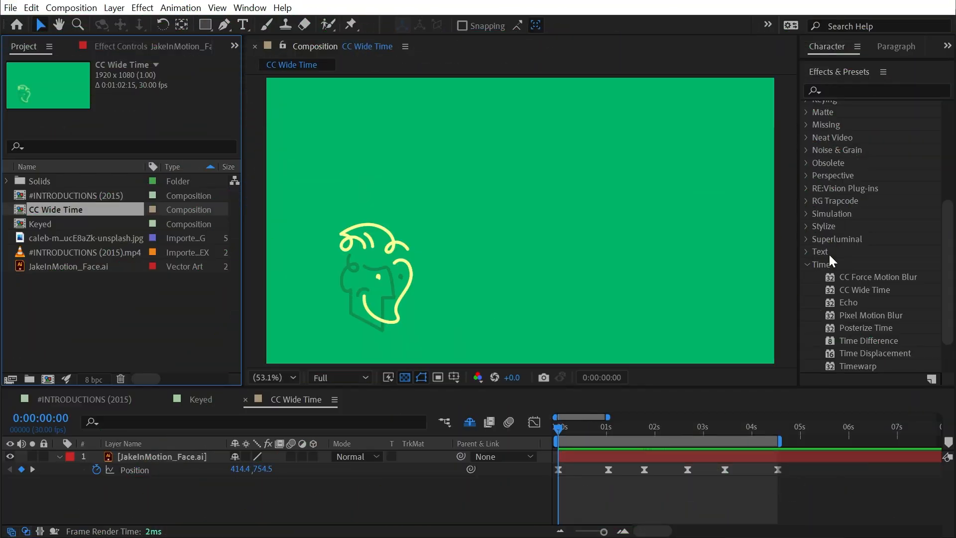
Locate CC Wide Time under the Time effects and reach the Layer > New choices.
scroll("down", 3)
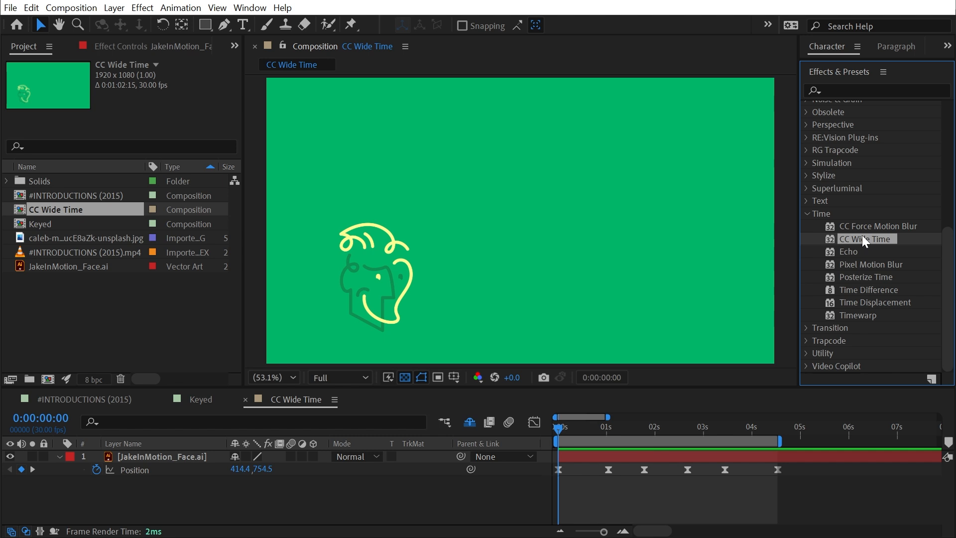
mouse_move(725, 306)
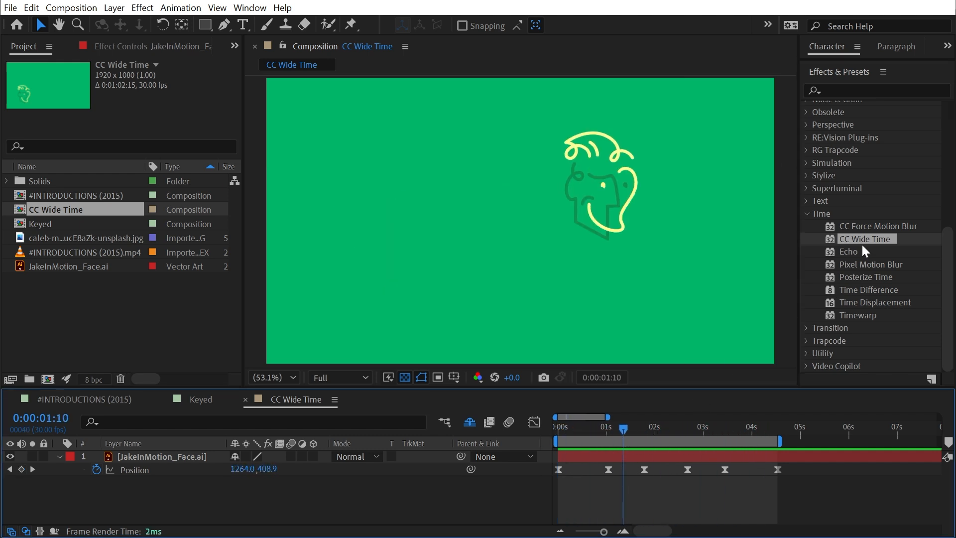
left_click(161, 456)
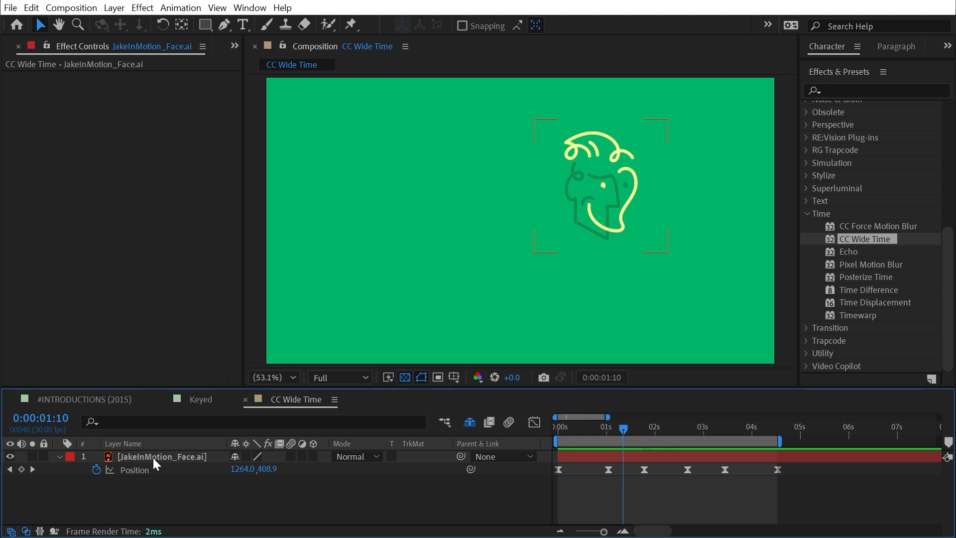
left_click(161, 456)
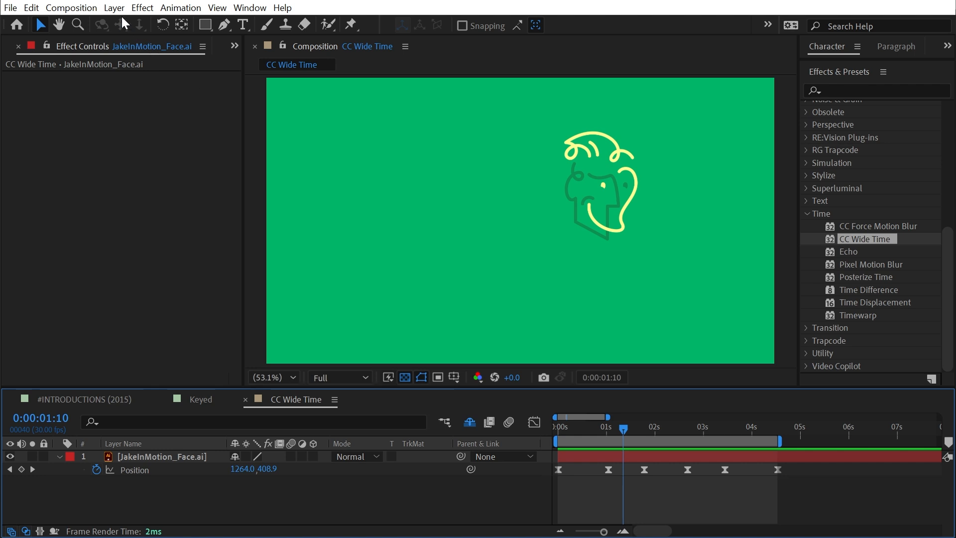
left_click(114, 7)
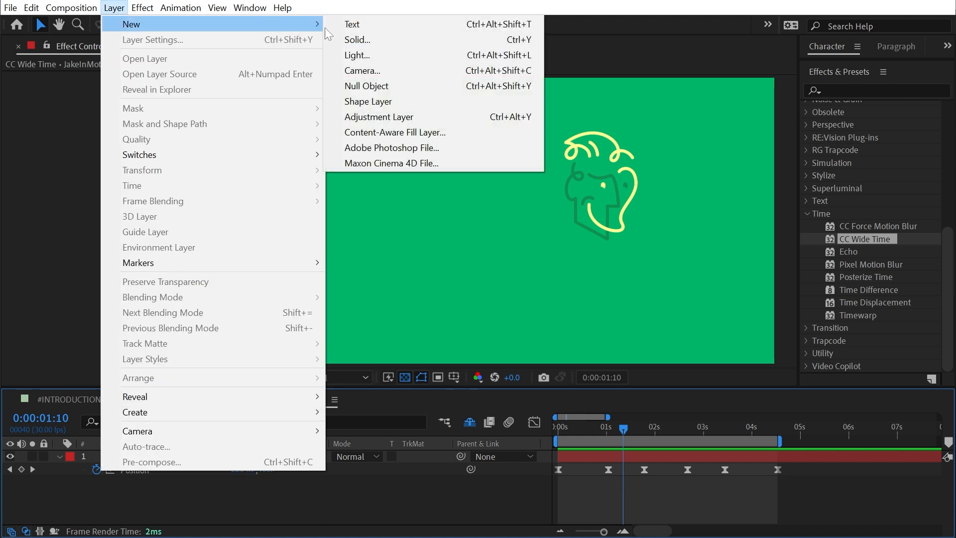
Add an adjustment layer above the logo carrying CC Wide Time with 0 forward and 13 backward steps.
left_click(378, 116)
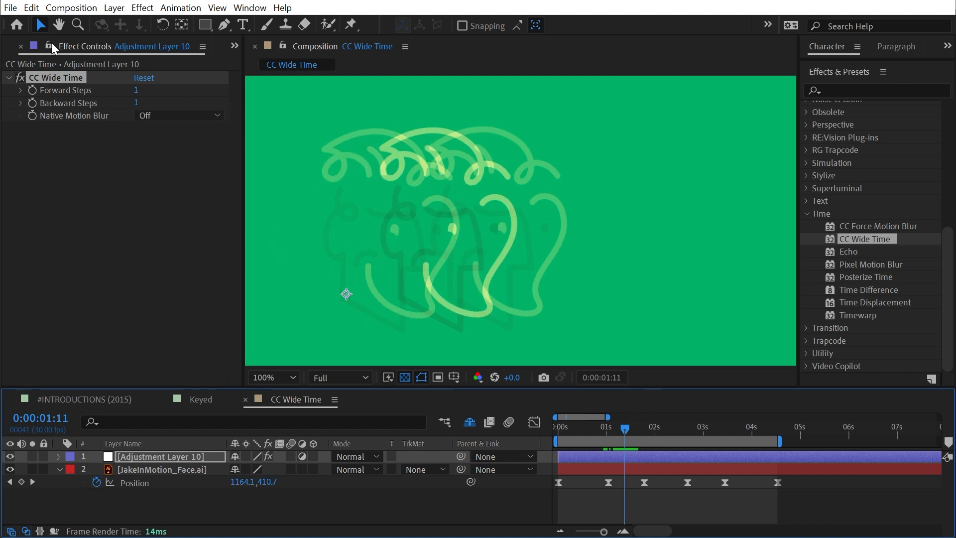
mouse_move(87, 121)
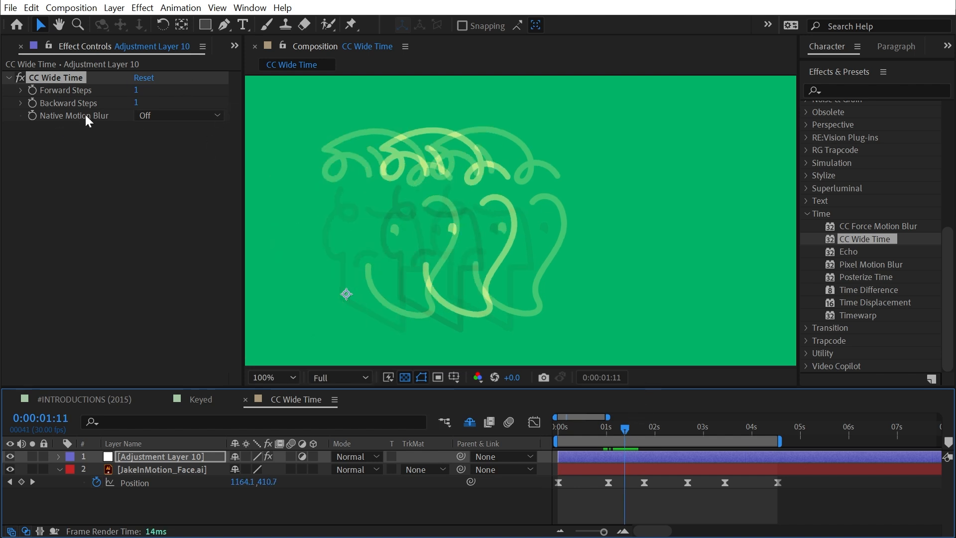
mouse_move(80, 106)
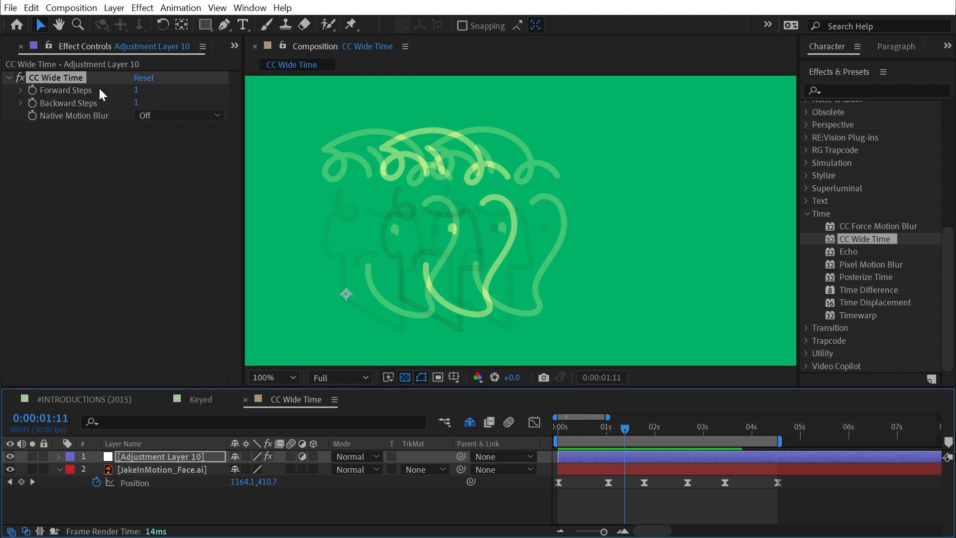
mouse_move(408, 182)
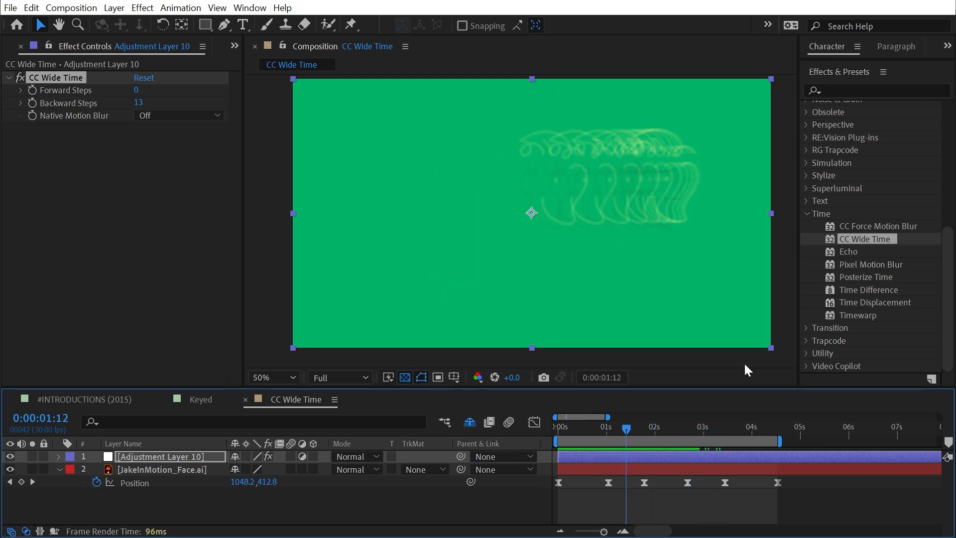
Pre-compose the JakeInMotion_Face.ai layer into a new composition named Logo.
left_click(161, 469)
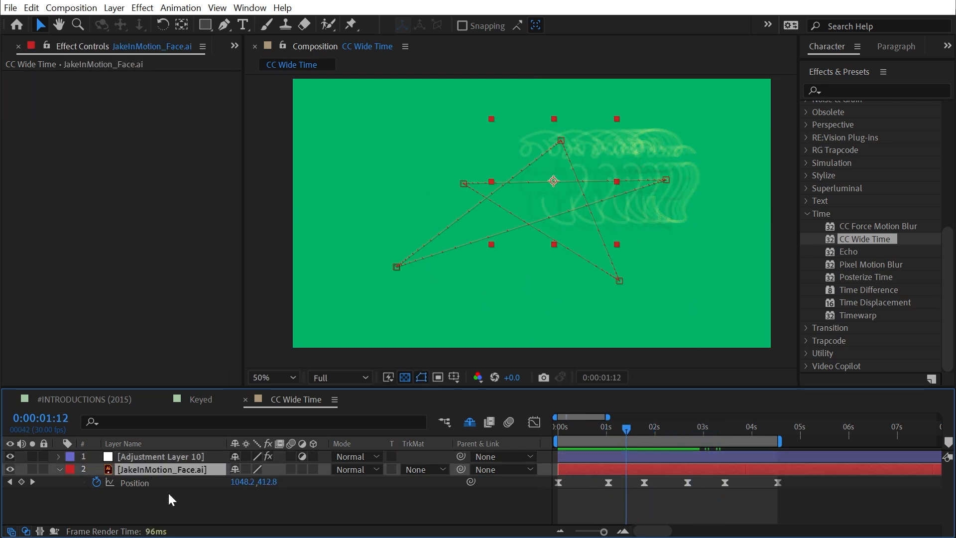
left_click(114, 7)
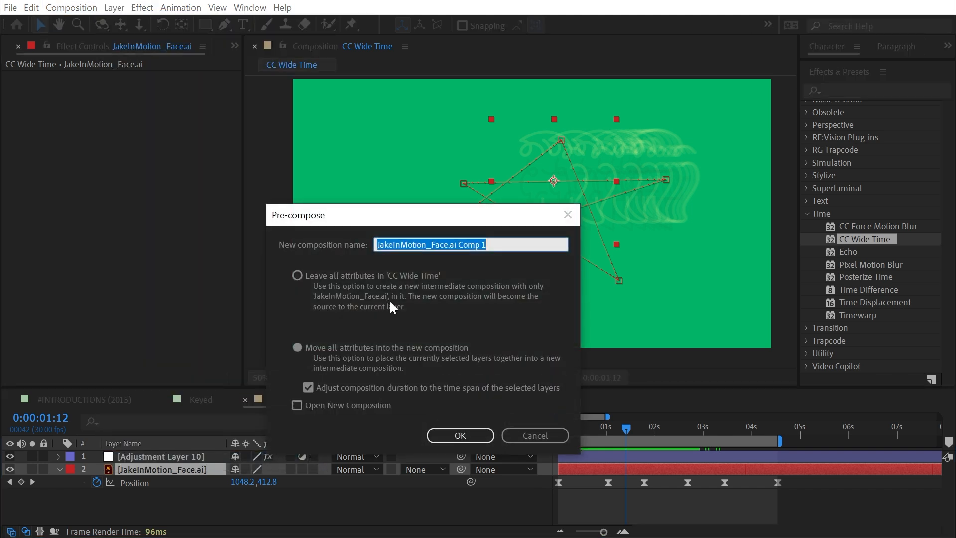
type("Logo")
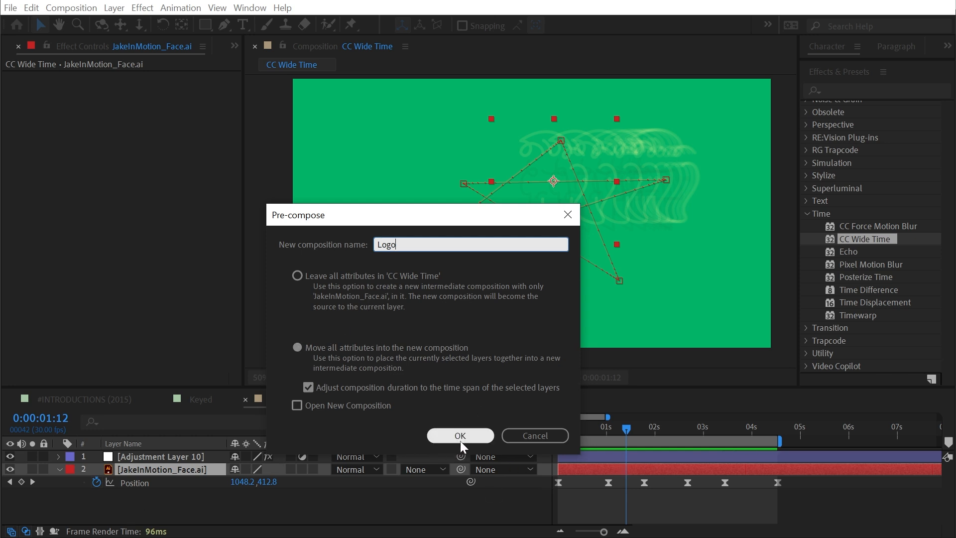
left_click(459, 436)
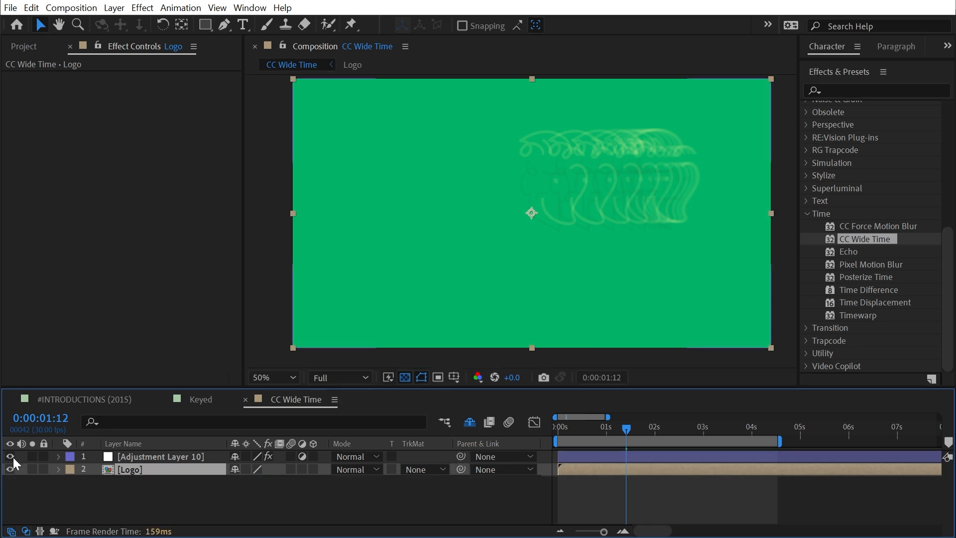
Hide the adjustment layer and apply CC Wide Time to Logo with 0 forward, 12 backward steps.
left_click(10, 456)
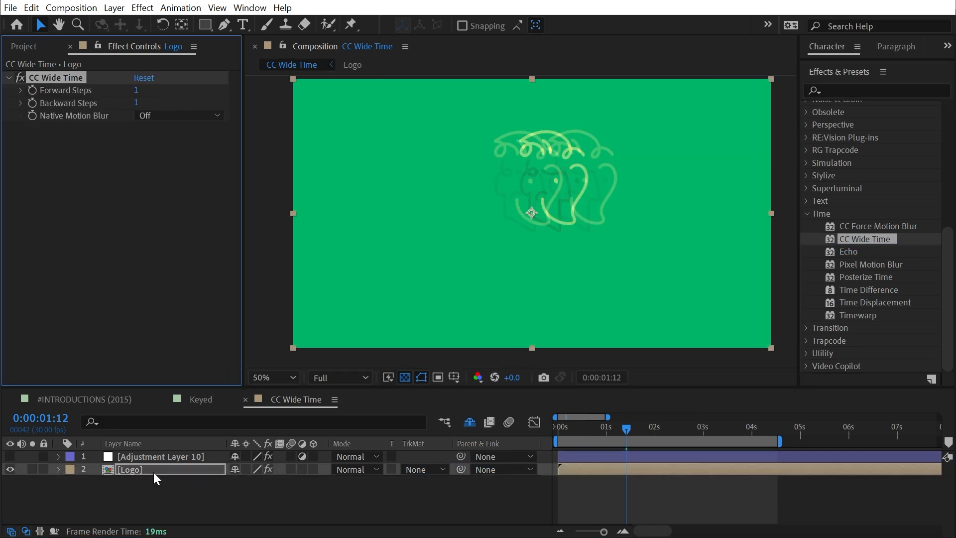
left_click(137, 90)
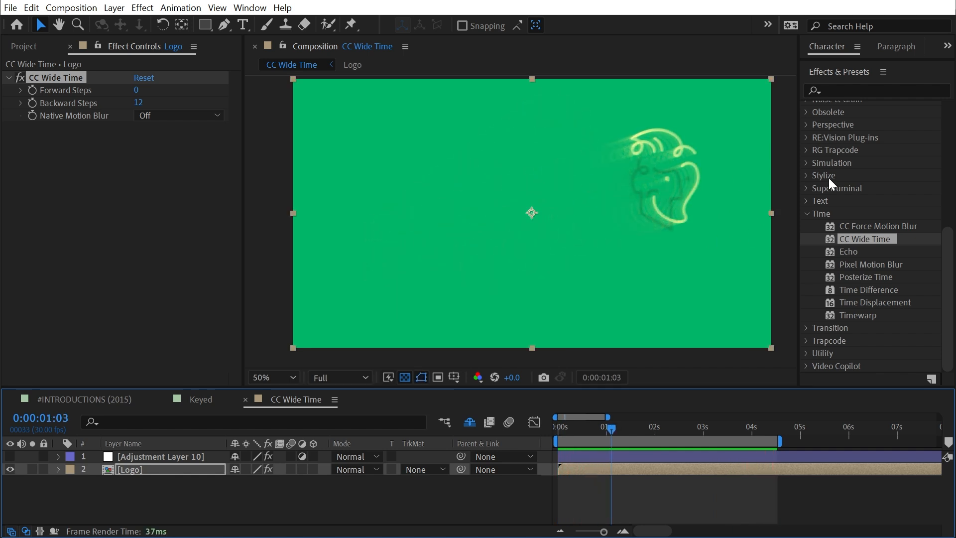
Apply CC Composite and Tint to Logo, mapping dark tones to orange and light tones to yellow.
type("cc comp")
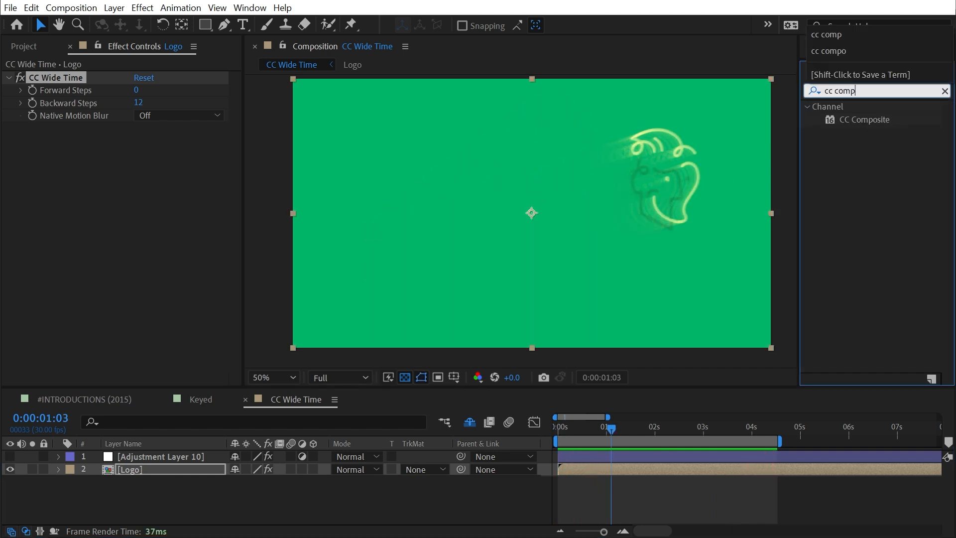
double_click(866, 119)
type("tint")
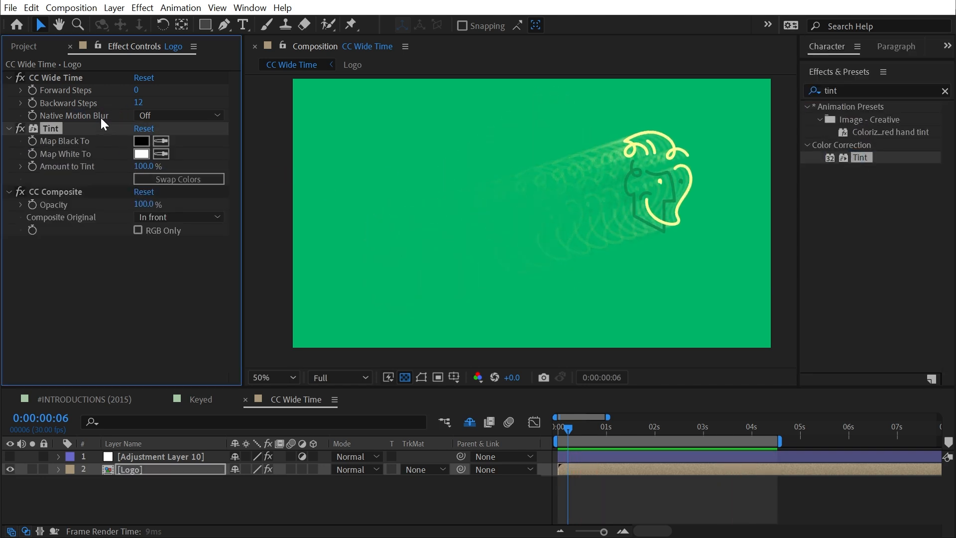
left_click_drag(565, 427, 693, 427)
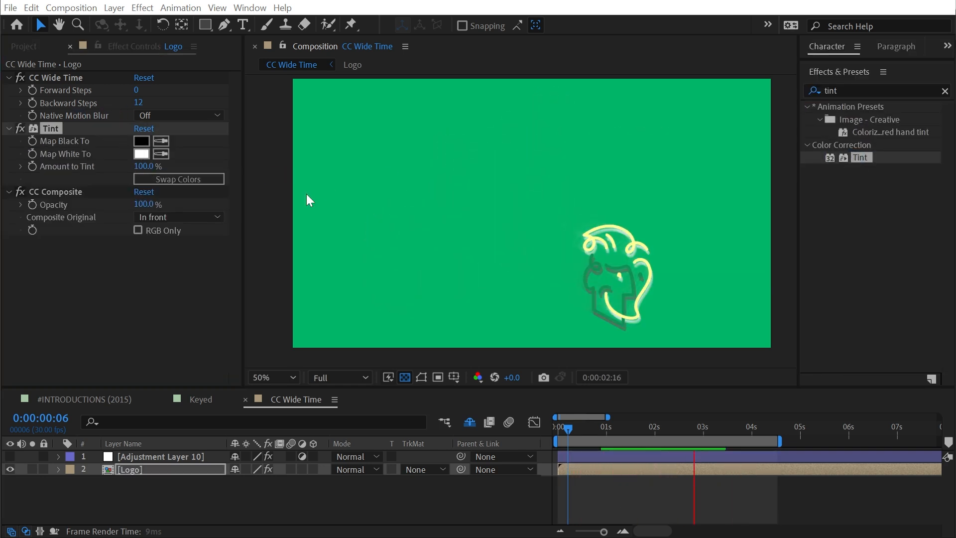
left_click(140, 154)
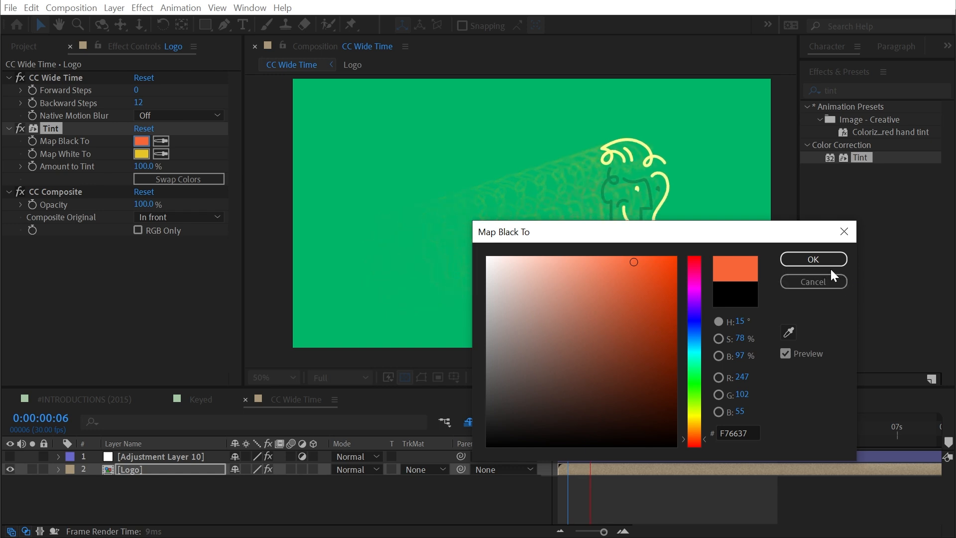
left_click(813, 259)
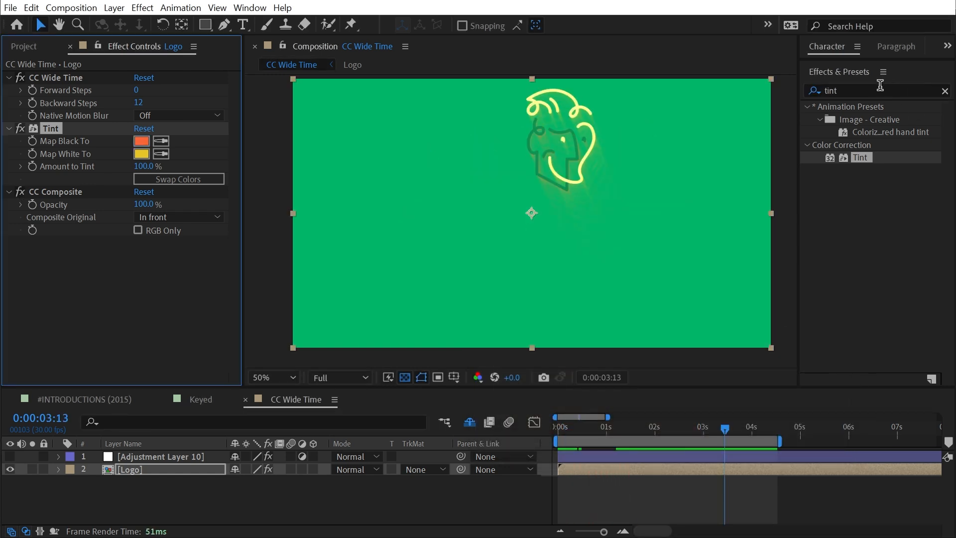
Add Curves on the Alpha channel and Glow to Logo, reshaping the curve for gentler trail falloff.
type("curves")
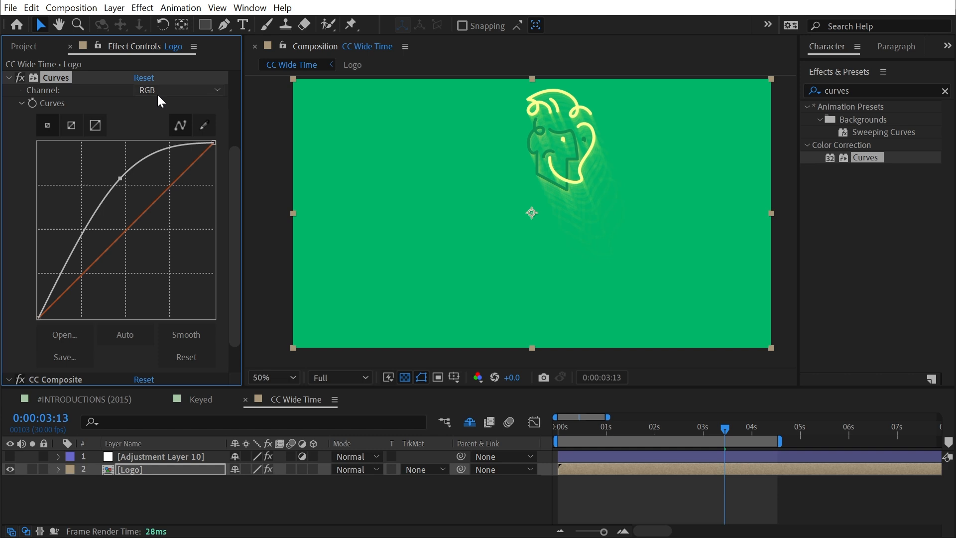
left_click(177, 91)
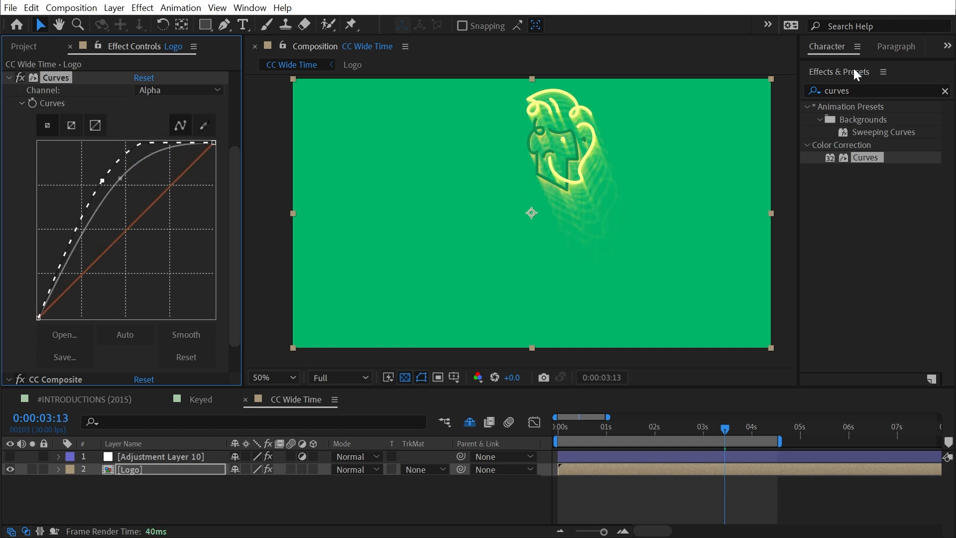
type("glow")
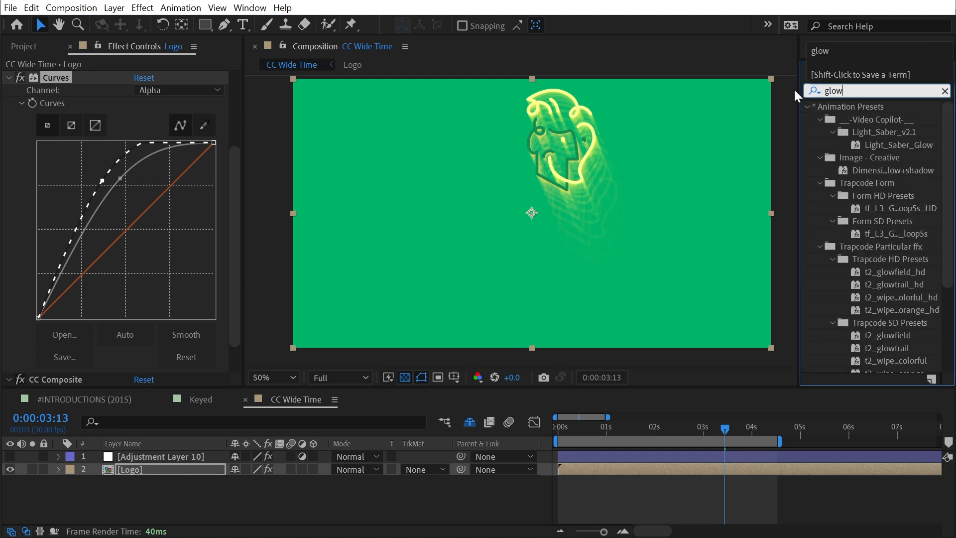
double_click(863, 366)
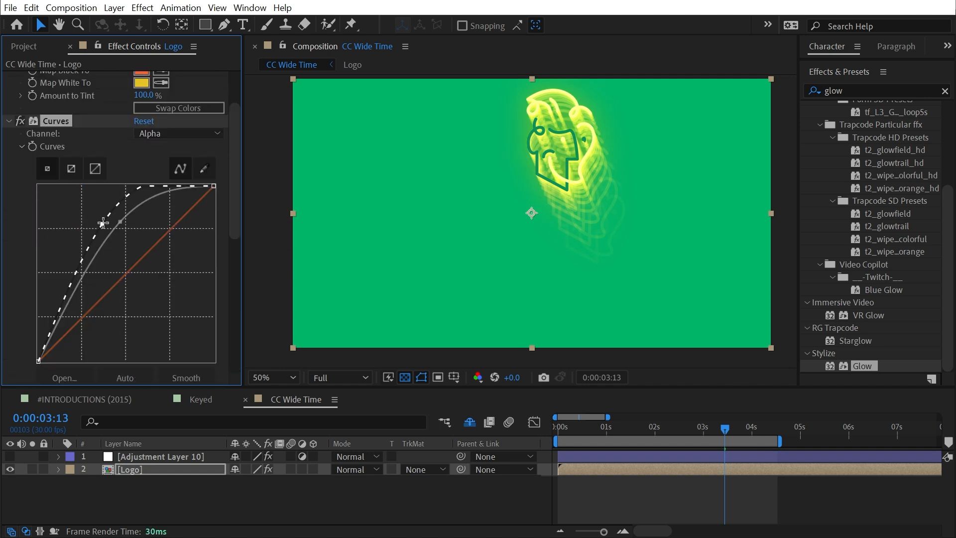
left_click_drag(102, 225, 121, 253)
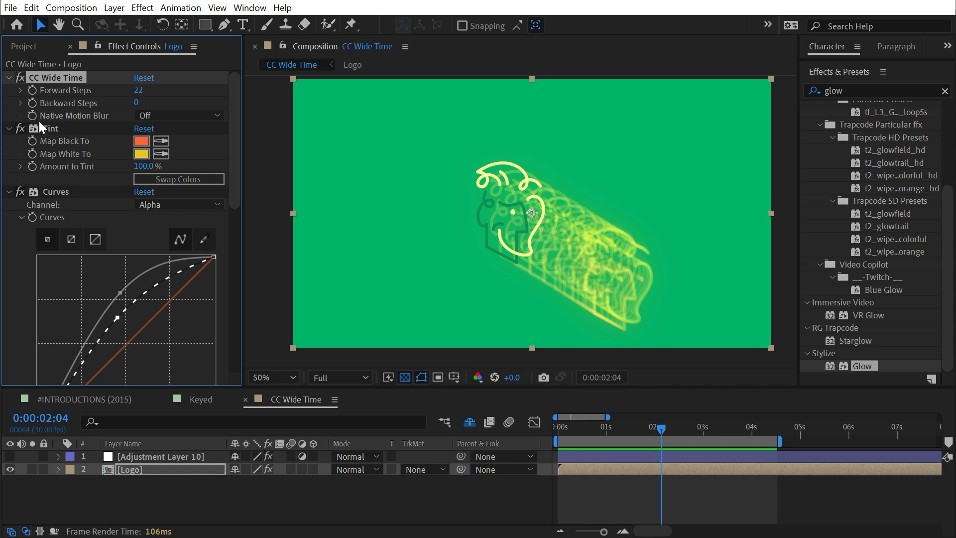
mouse_move(128, 123)
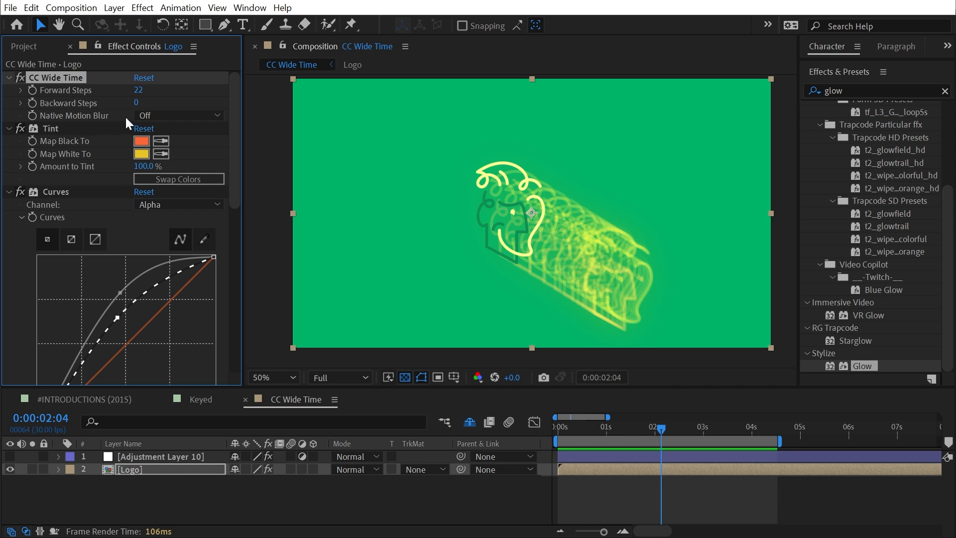
Check the Logo precomp, then set CC Wide Time Native Motion Blur to On after comparing with Off.
left_click(389, 399)
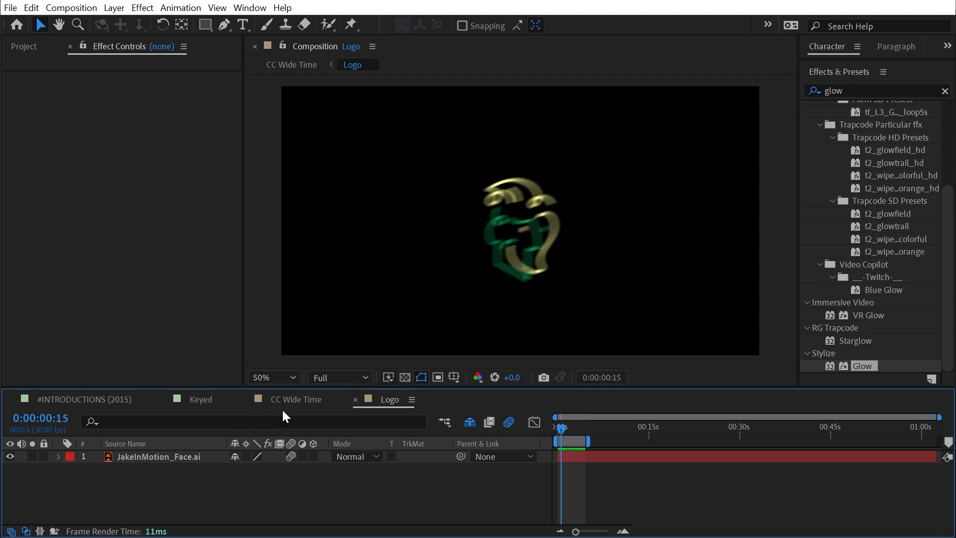
left_click(297, 400)
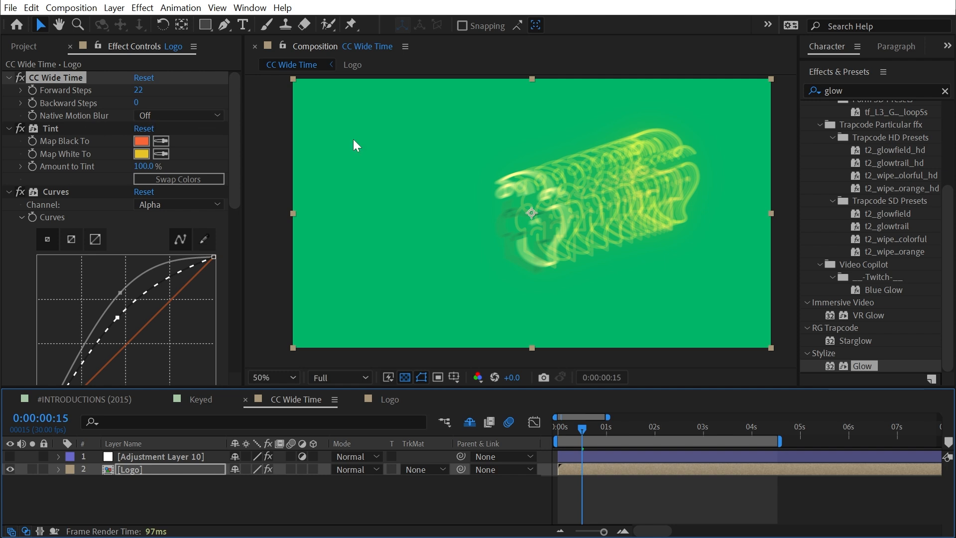
left_click(177, 116)
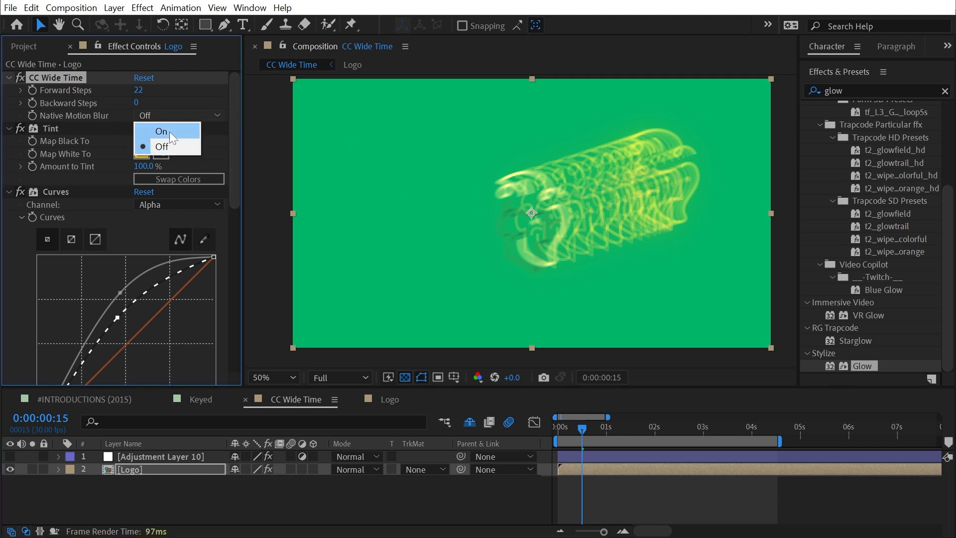
left_click(161, 131)
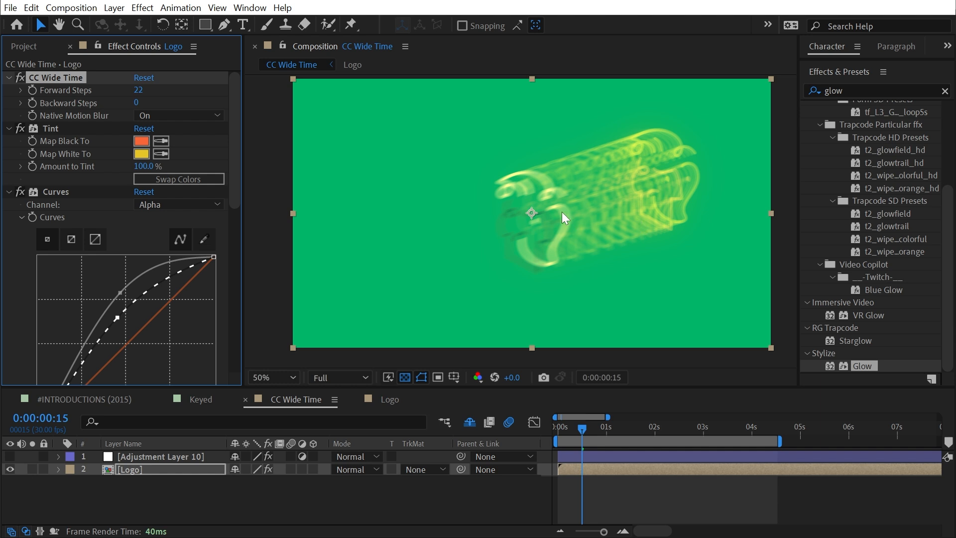
mouse_move(168, 123)
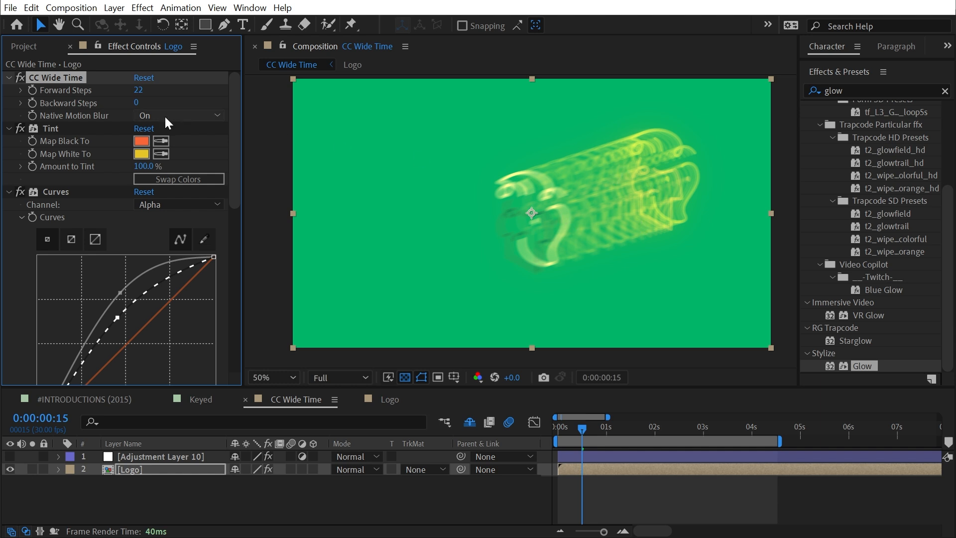
left_click(178, 116)
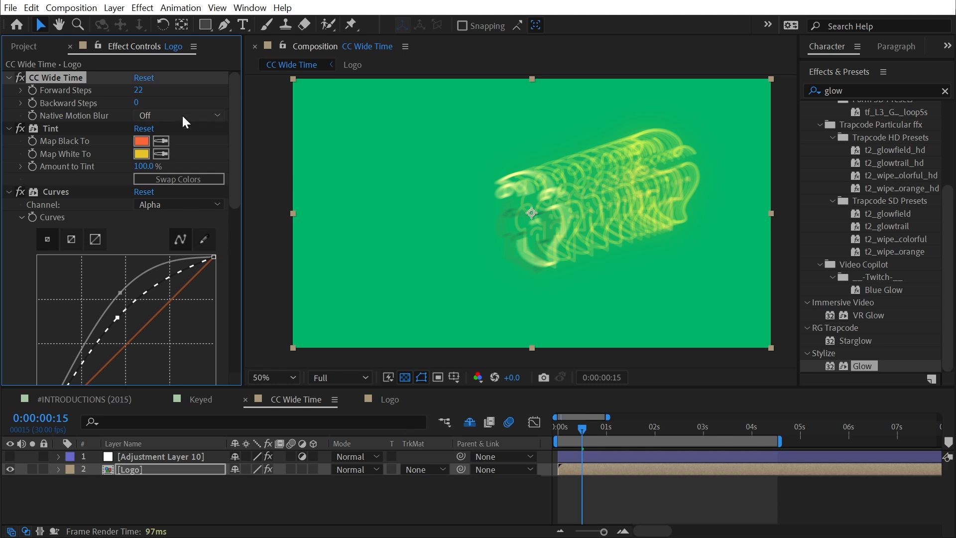
left_click(177, 116)
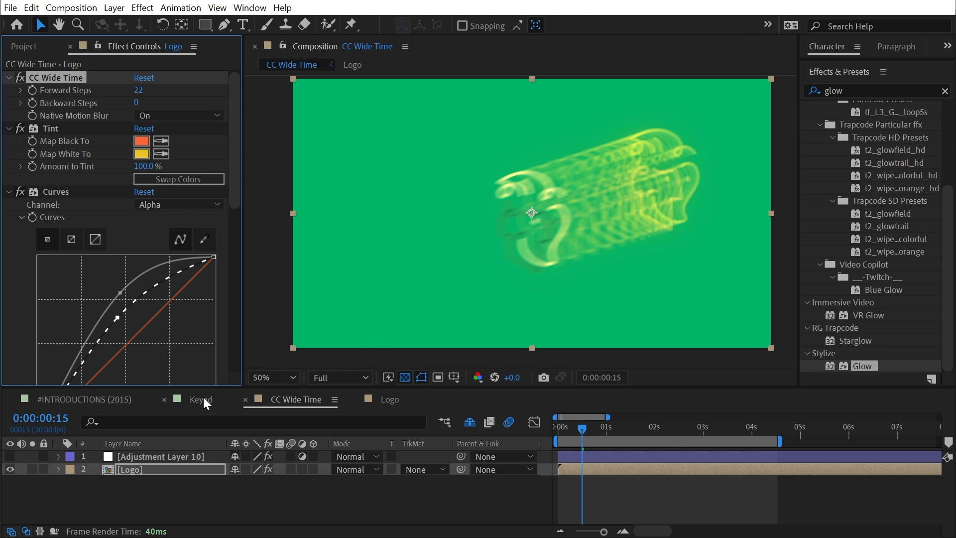
In INTRODUCTIONS (2015), give the Keyed layer CC Wide Time, CC Composite, an orange-yellow Tint and Glow.
left_click(200, 399)
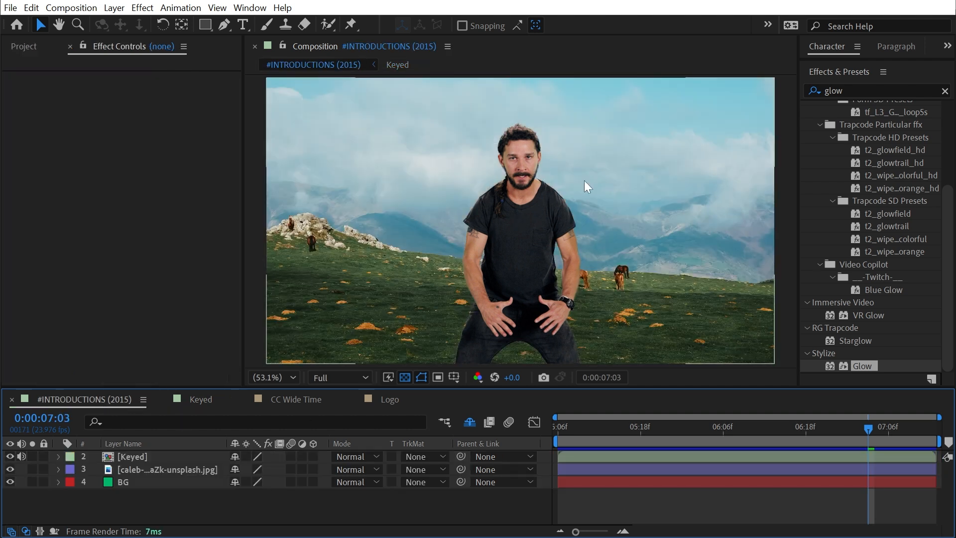
mouse_move(646, 413)
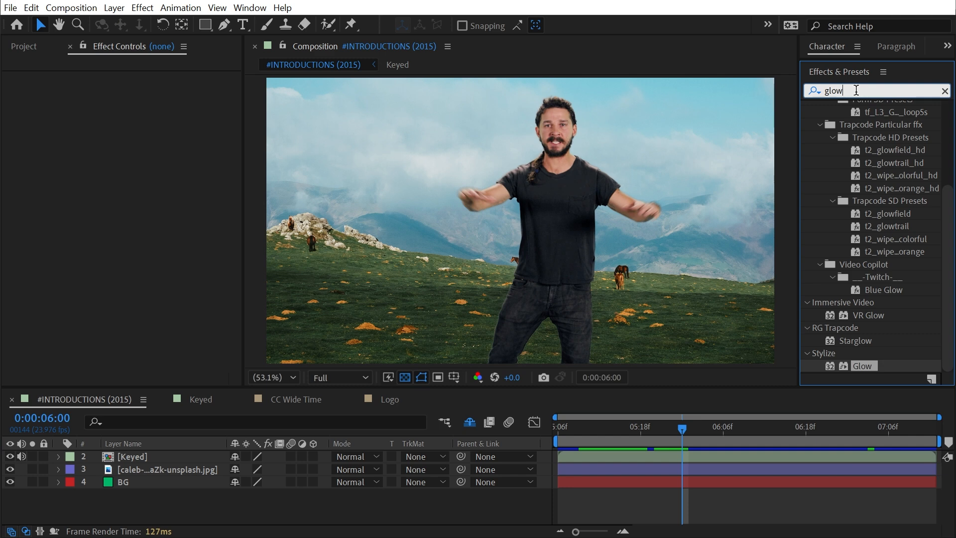
type("wide")
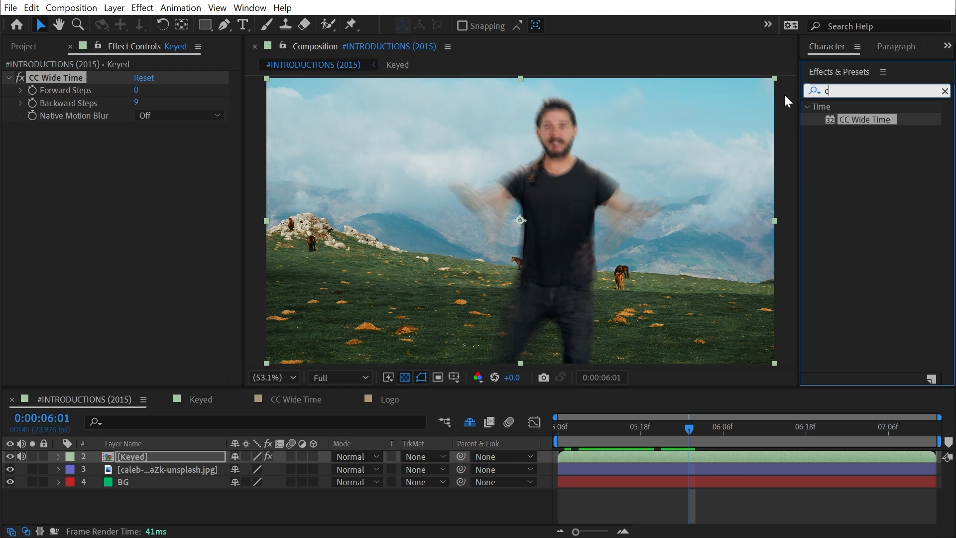
type("cc comp")
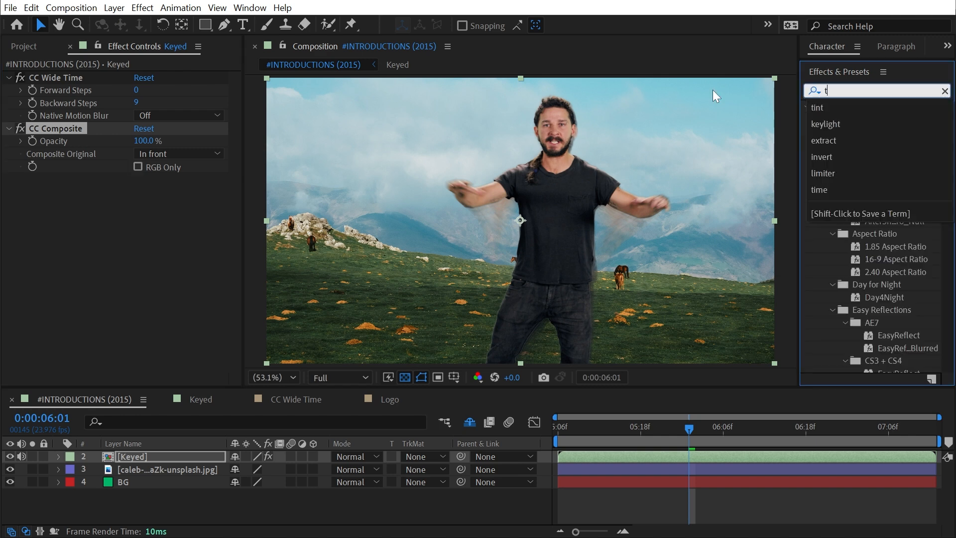
double_click(818, 108)
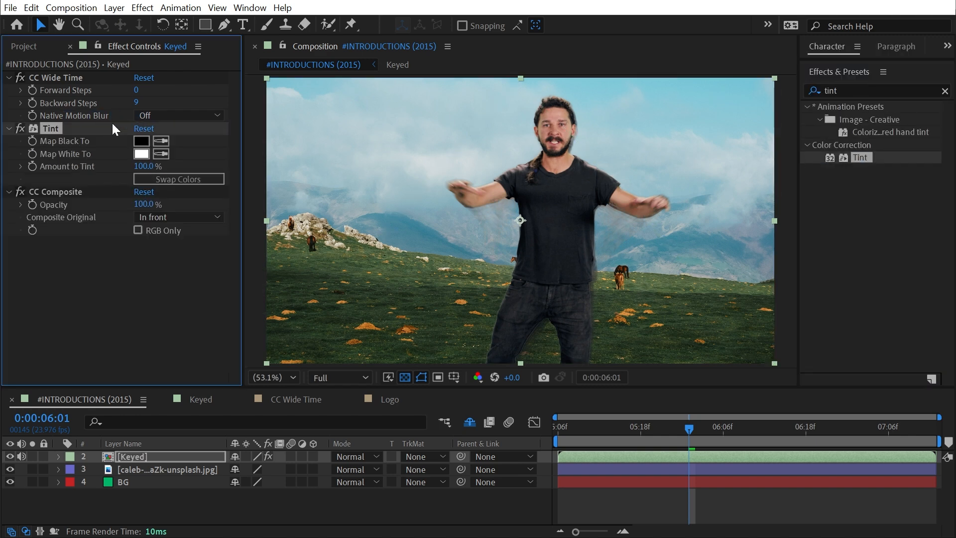
left_click(140, 153)
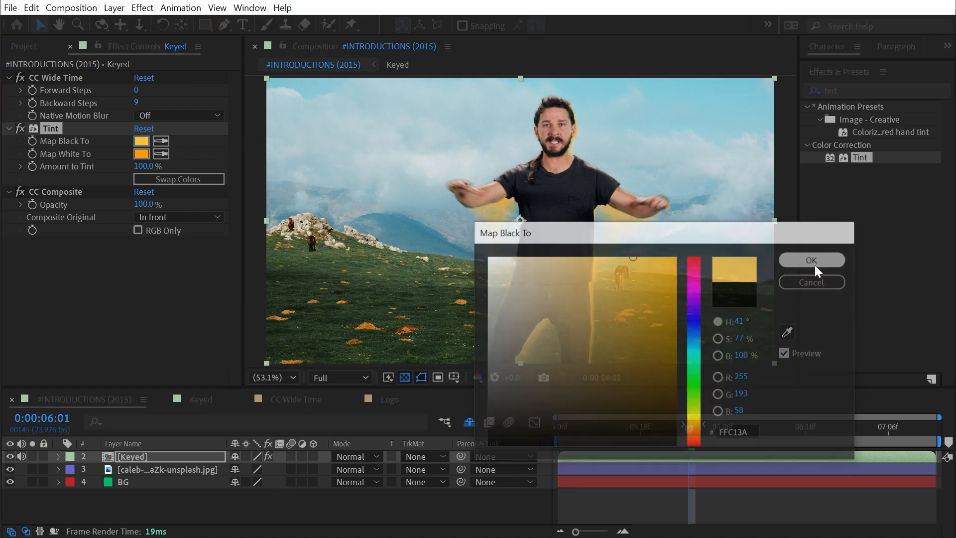
left_click(811, 260)
type("glow")
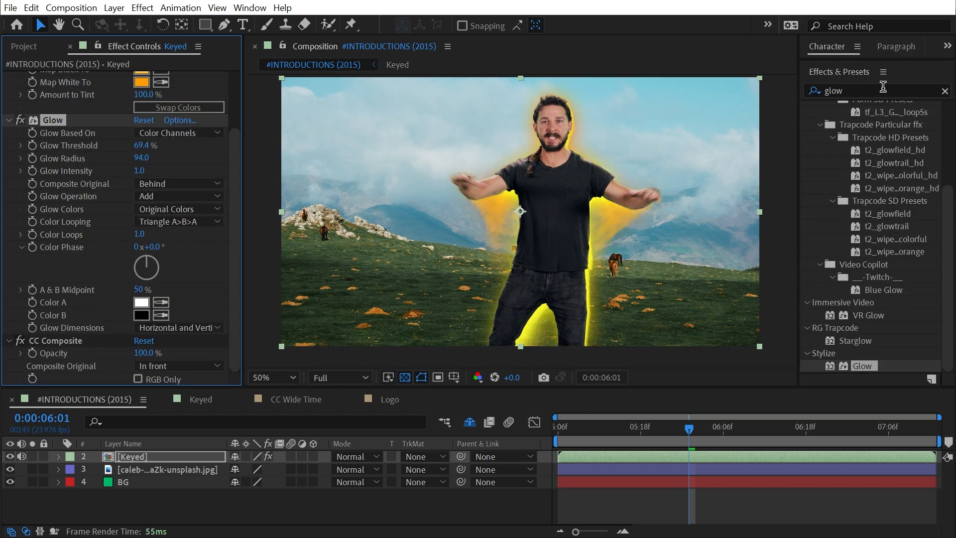
Add Turbulent Displace and a lower-opacity Transform to Keyed, with CC Wide Time backward steps at 17.
type("turbule")
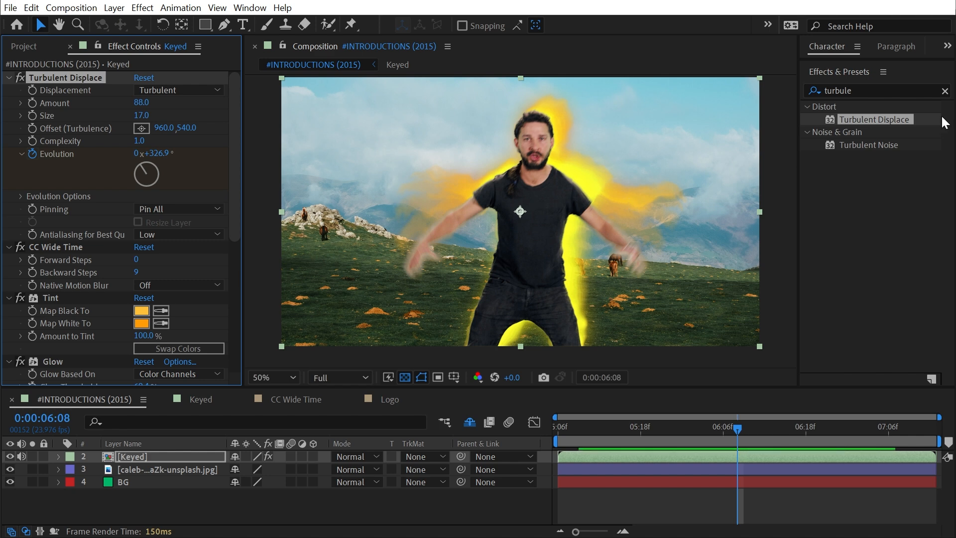
type("transfor")
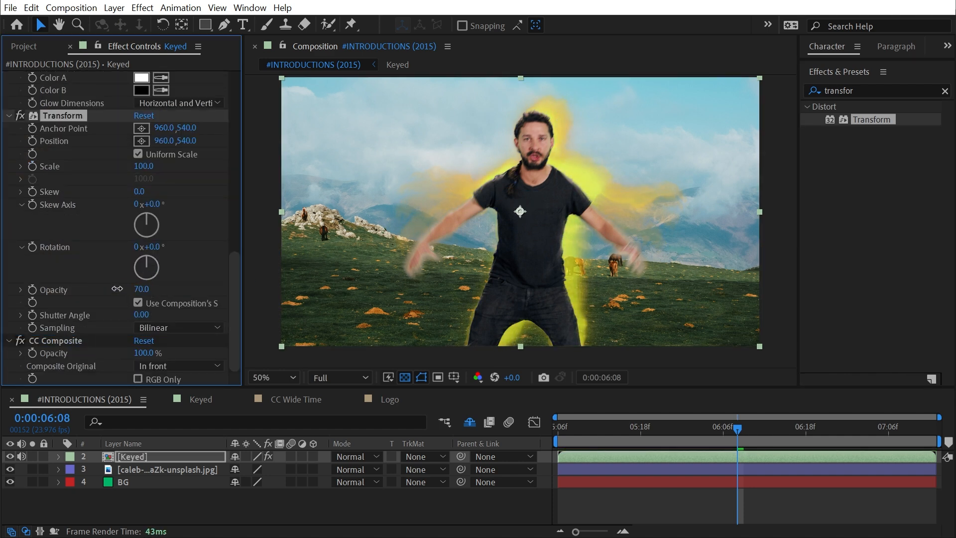
left_click(682, 429)
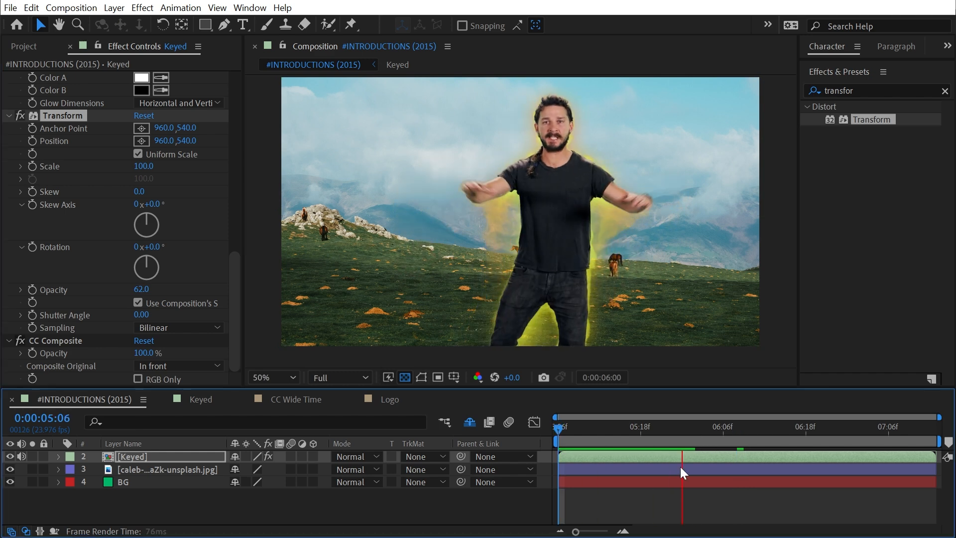
left_click(718, 428)
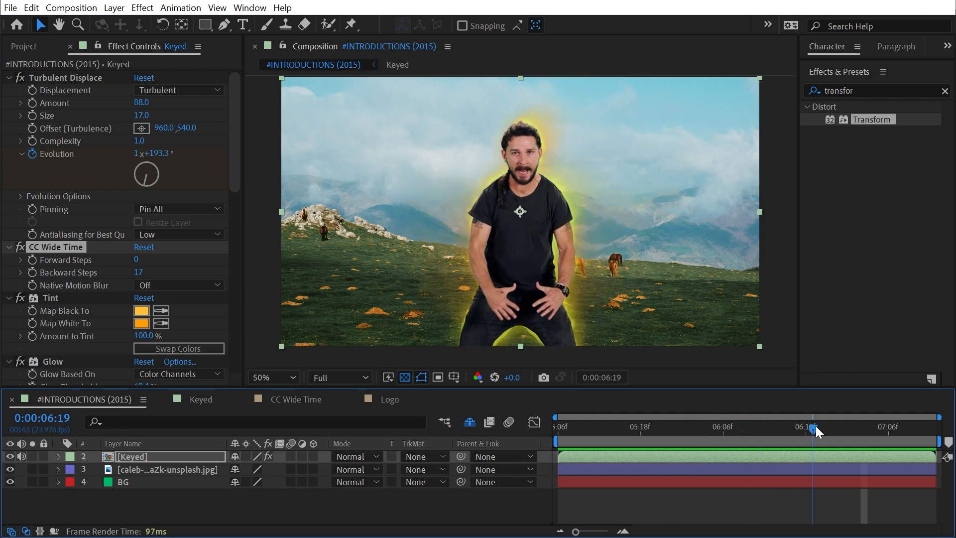
left_click(710, 427)
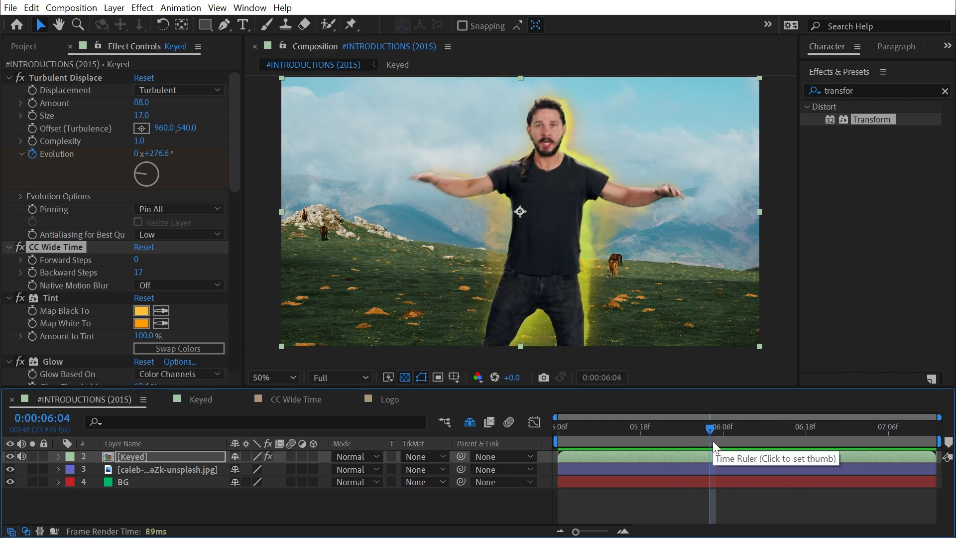